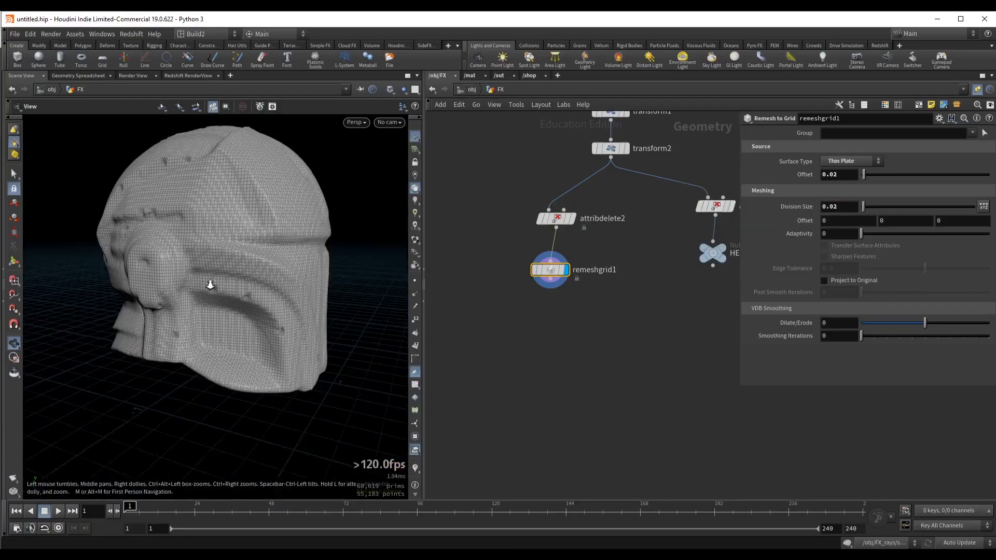
Step: Open laser.hipnc and display vdbfromparticles1, showing the partially grown VDB helmet surface
{"action": "left_click", "coordinate": [551, 320]}
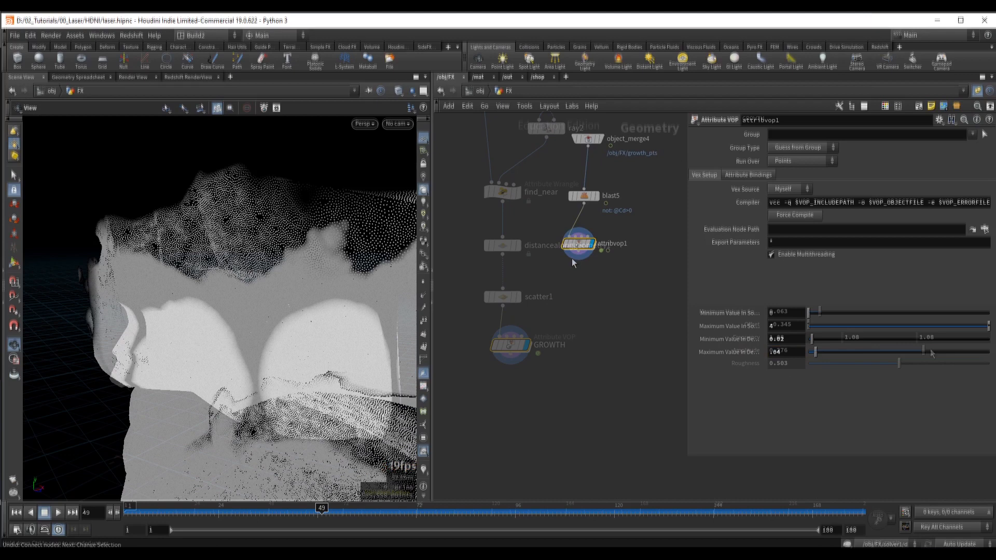
{"action": "left_click", "coordinate": [591, 303]}
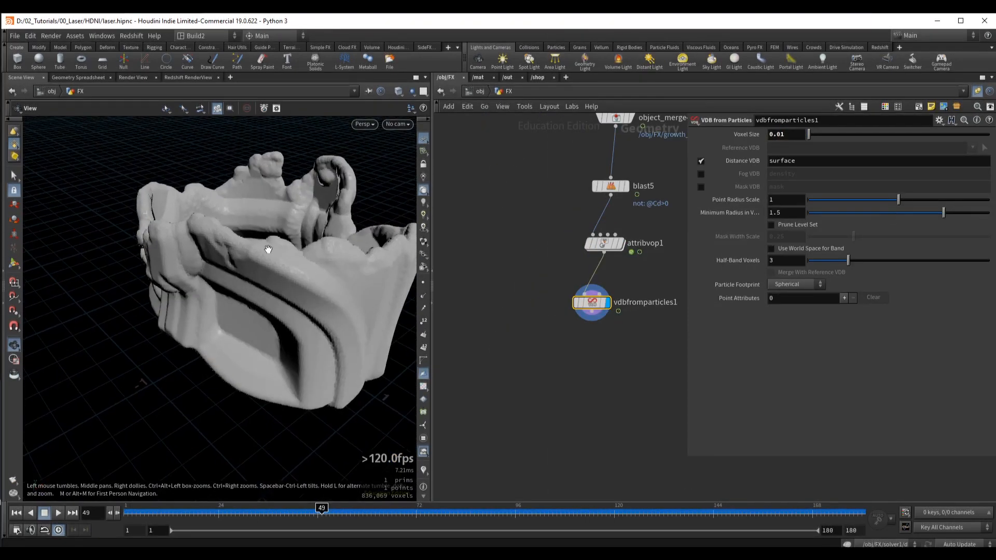